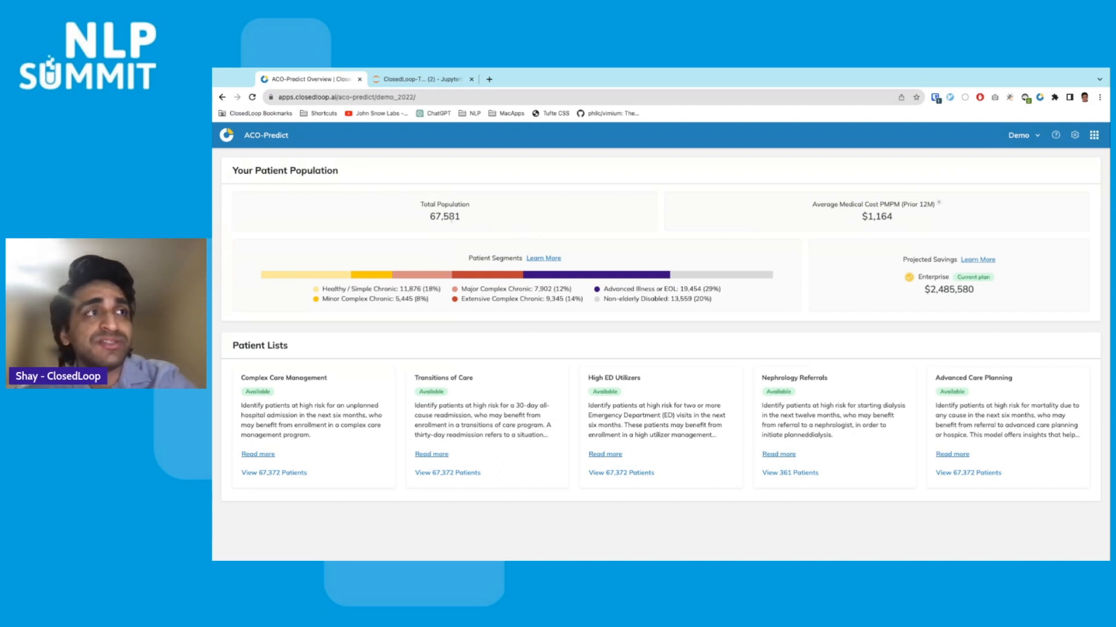
pyautogui.moveTo(477, 218)
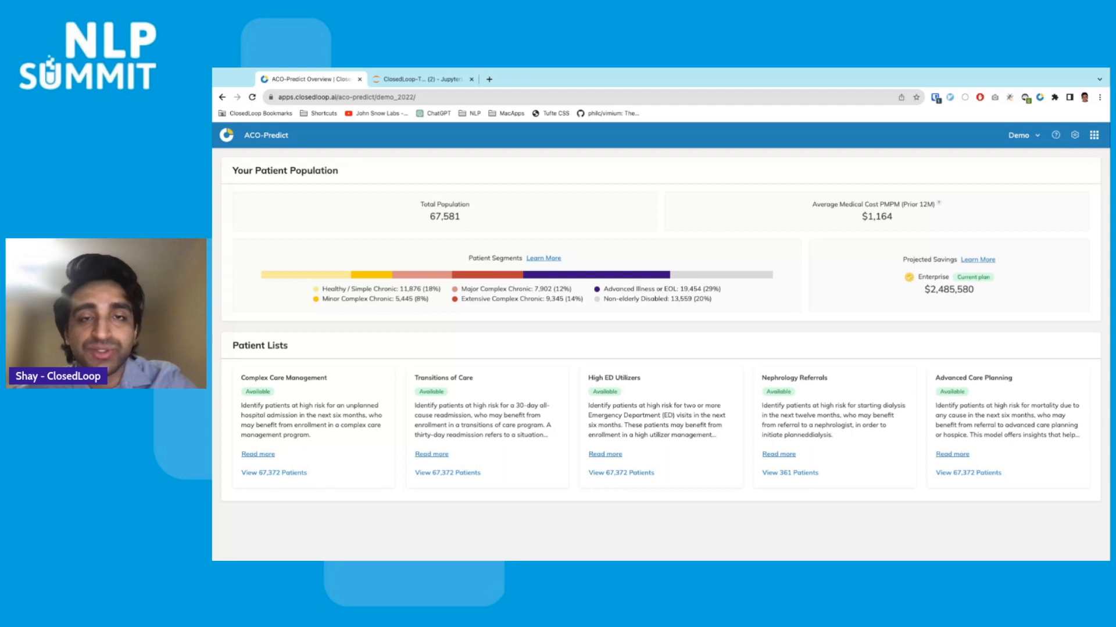
pyautogui.moveTo(295, 405)
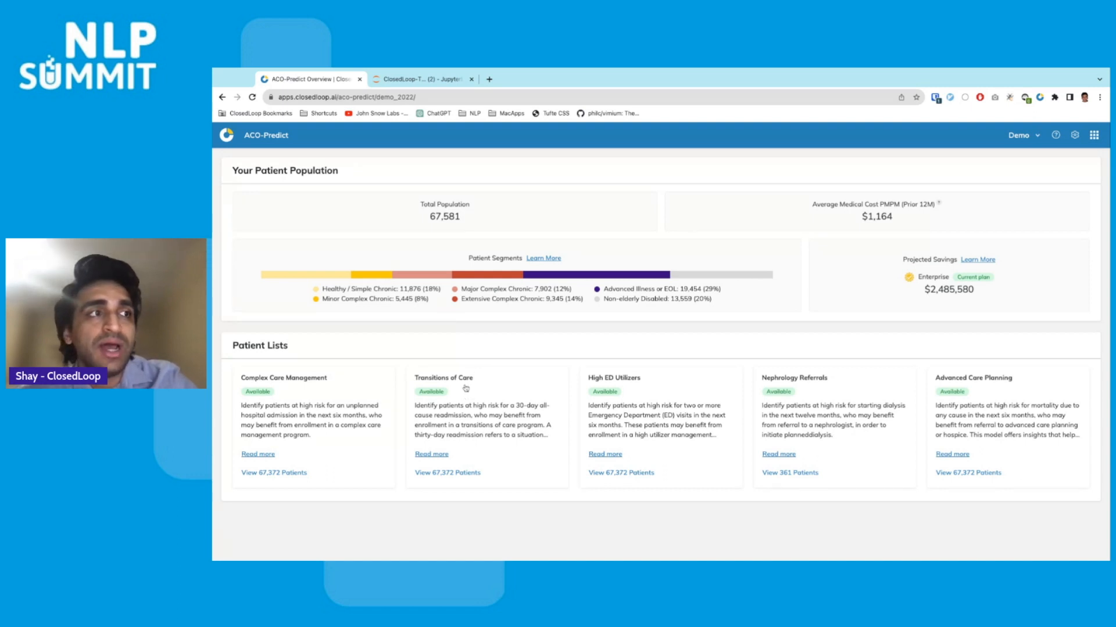
pyautogui.moveTo(484, 351)
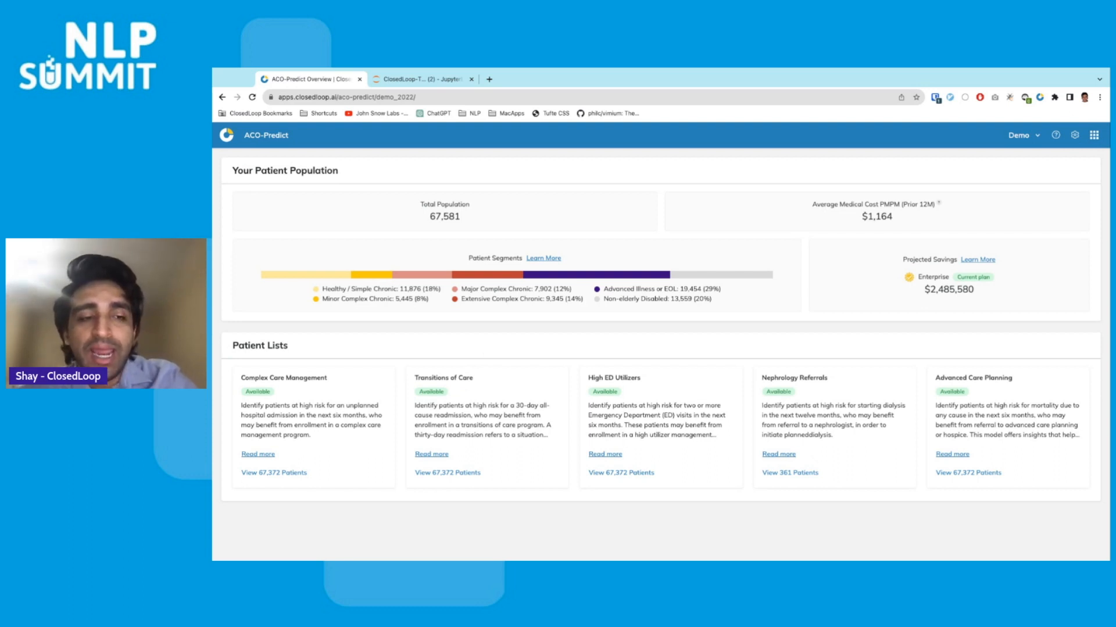
pyautogui.moveTo(288, 491)
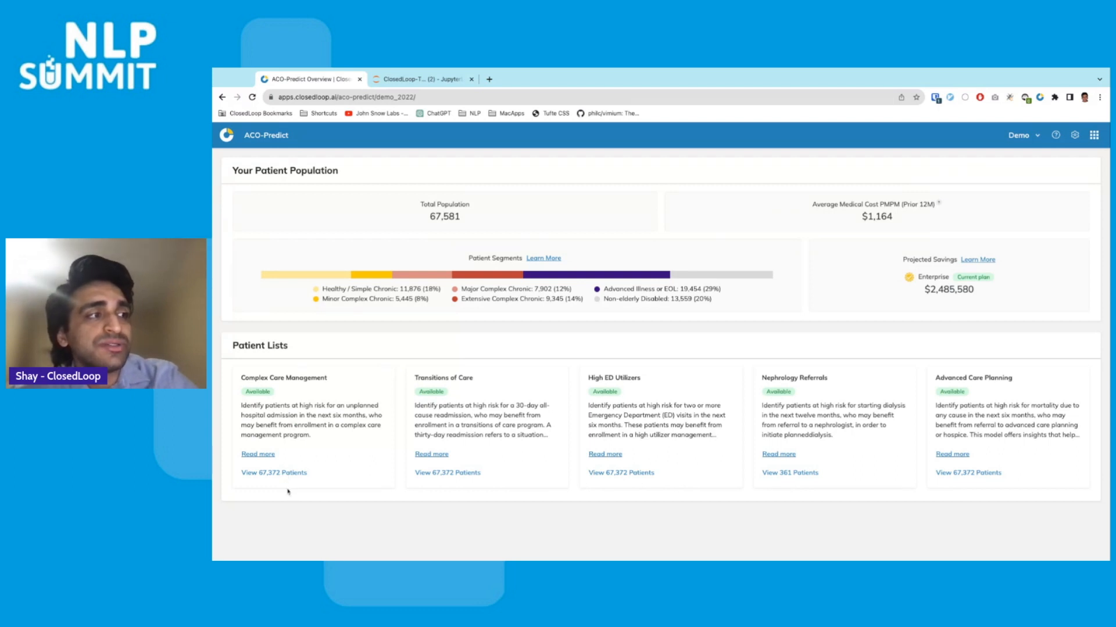
# Open the 67,372-patient Complex Care Management list and review its first page of very-high-risk patients
pyautogui.click(273, 472)
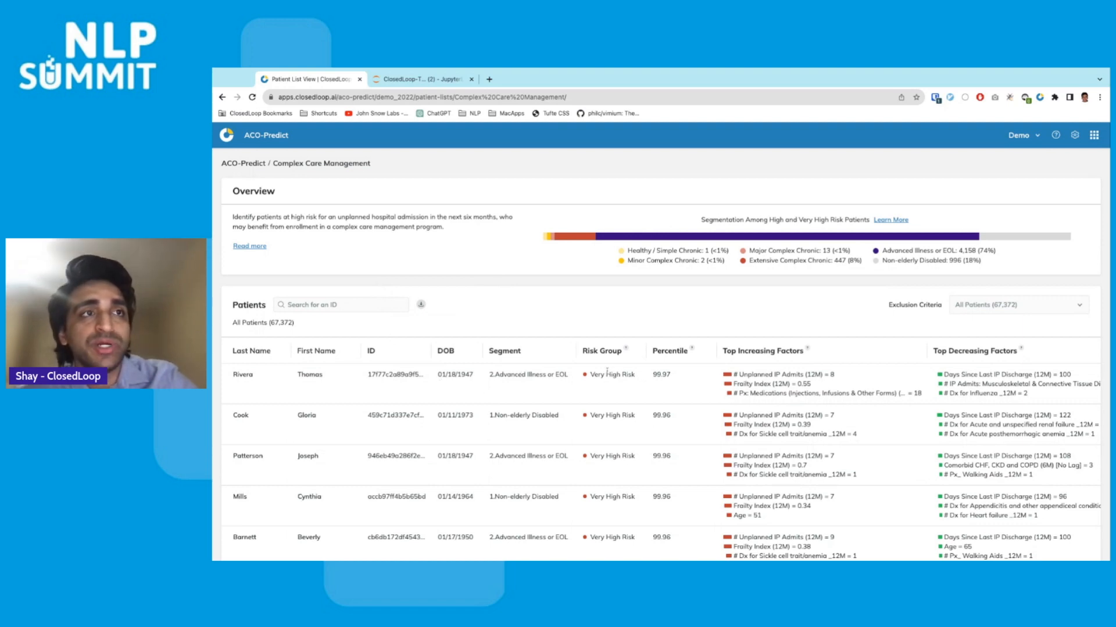
pyautogui.scroll(-3)
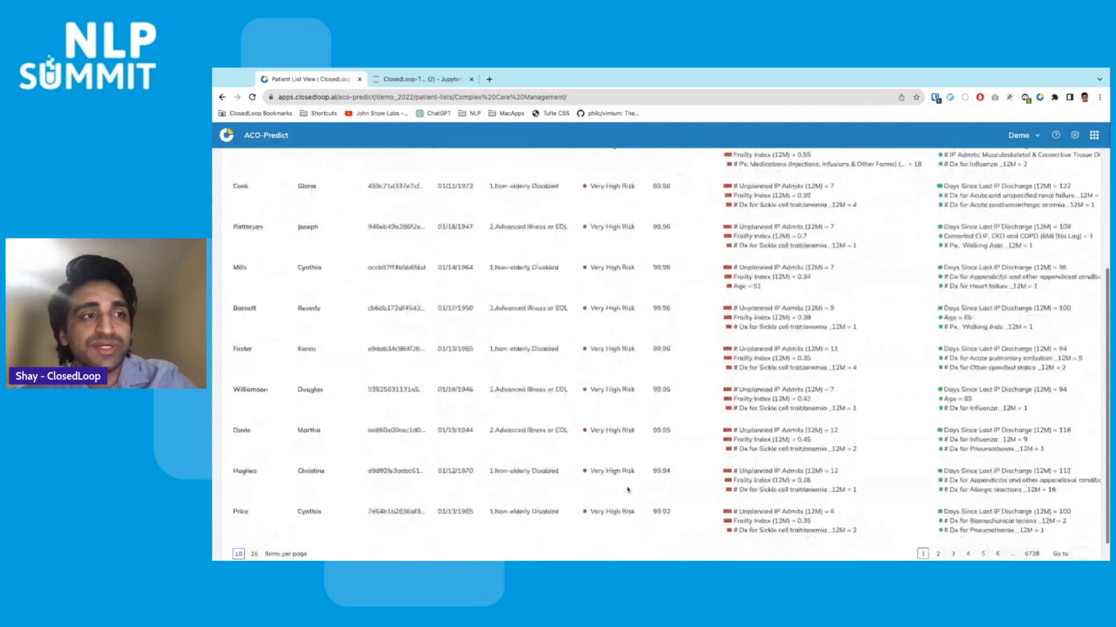
pyautogui.scroll(3)
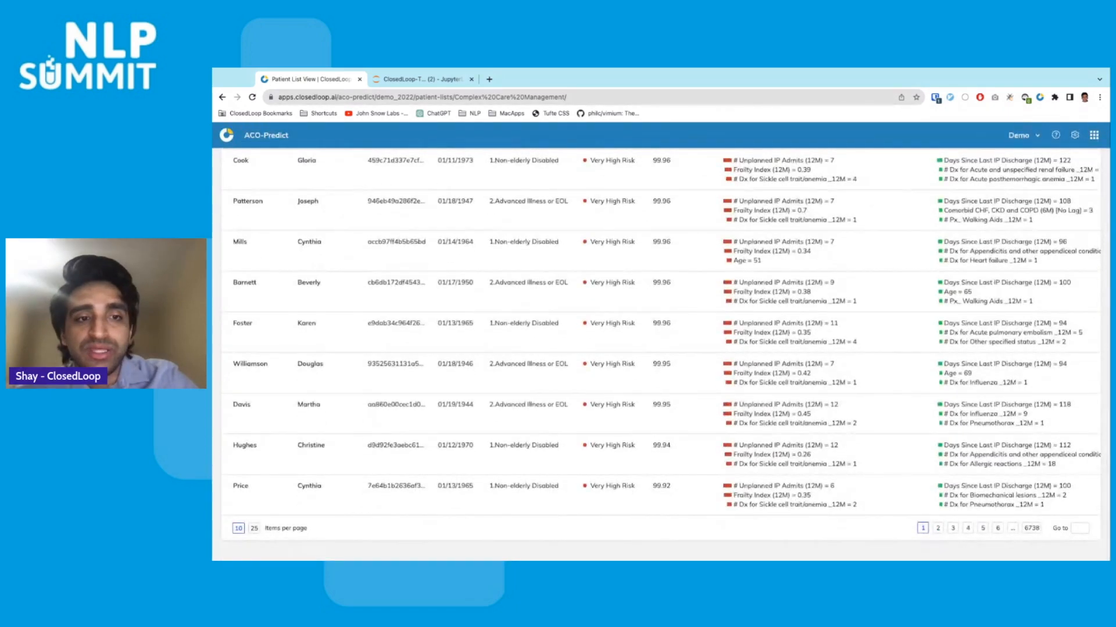
pyautogui.moveTo(629, 378)
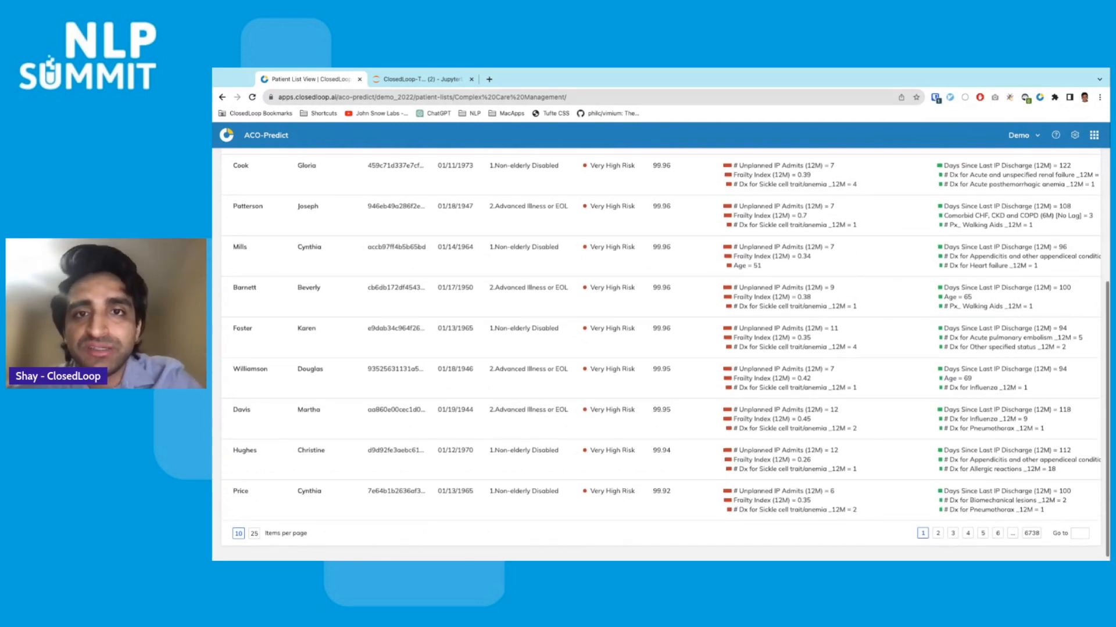
pyautogui.scroll(3)
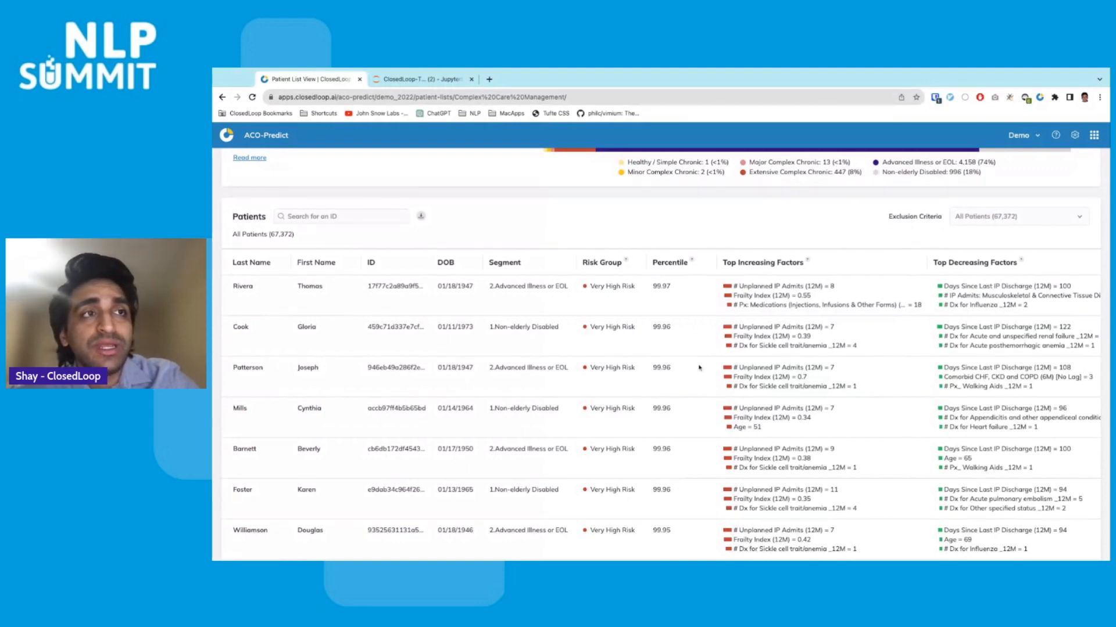
pyautogui.doubleClick(660, 286)
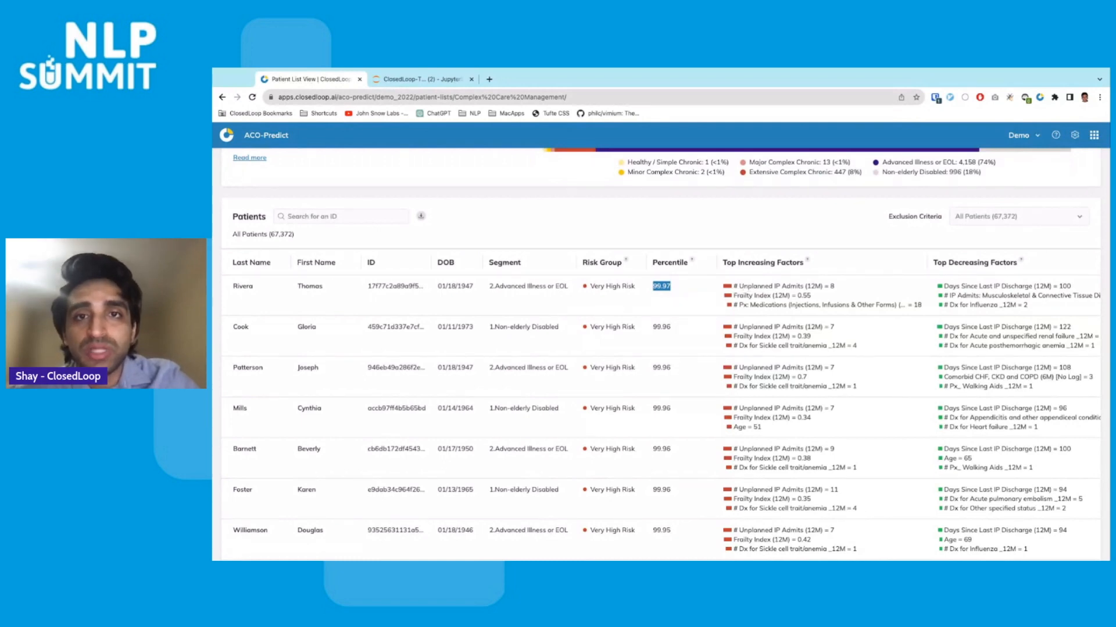
pyautogui.moveTo(642, 286)
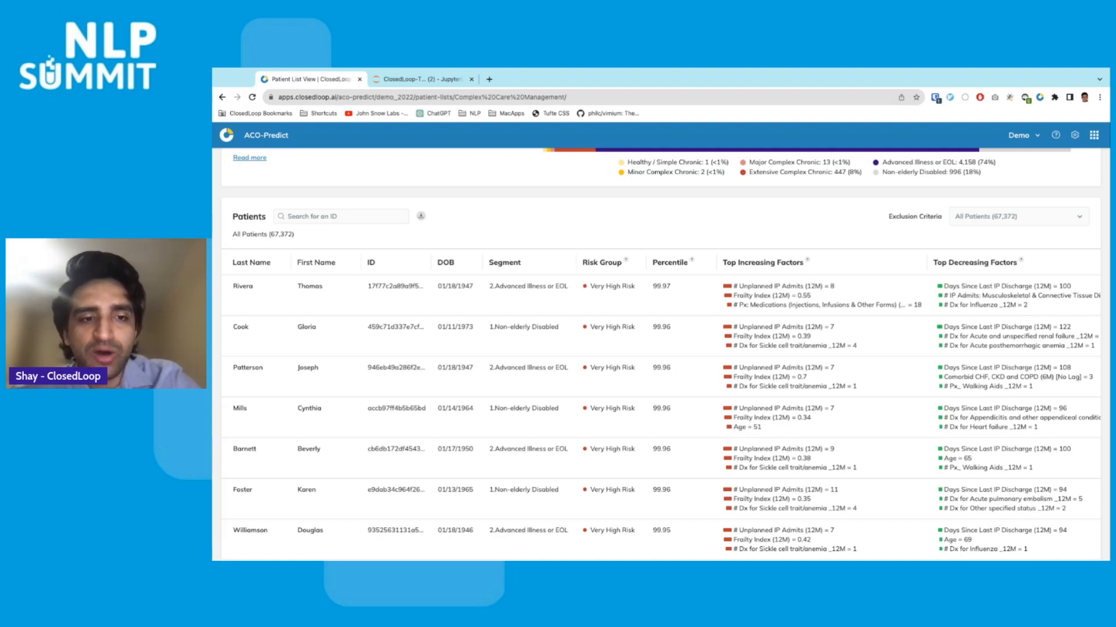
pyautogui.scroll(-3)
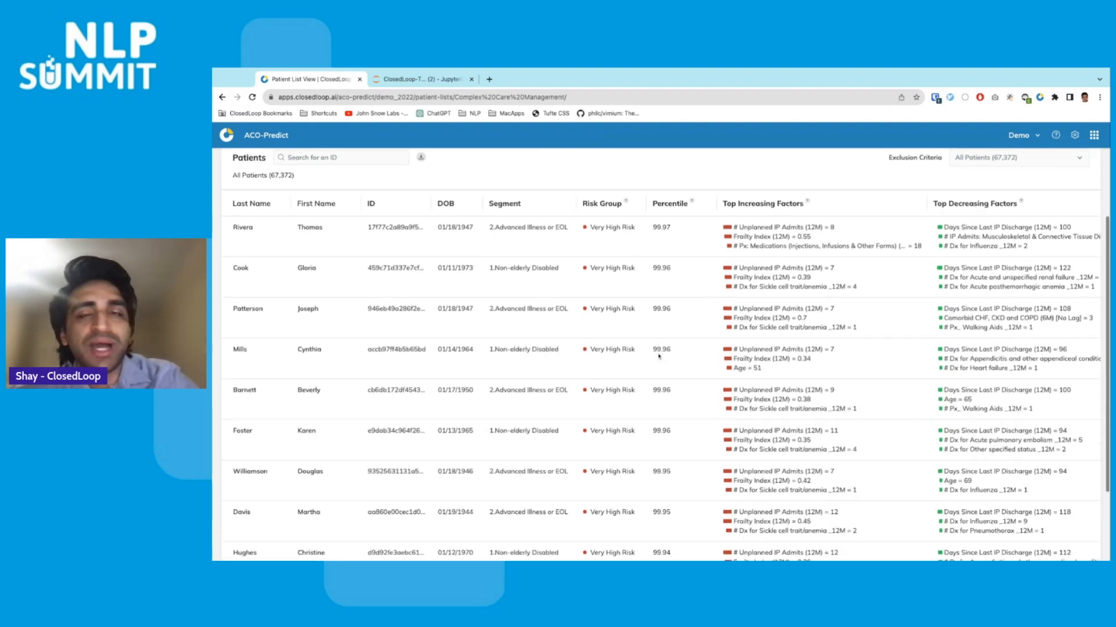
pyautogui.scroll(-3)
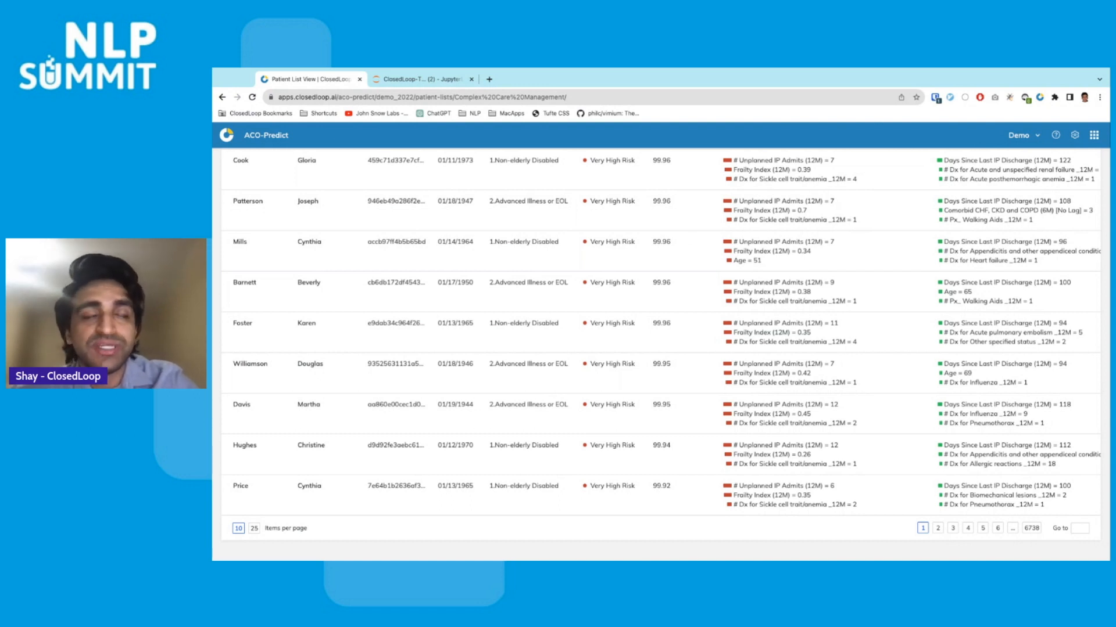
pyautogui.scroll(3)
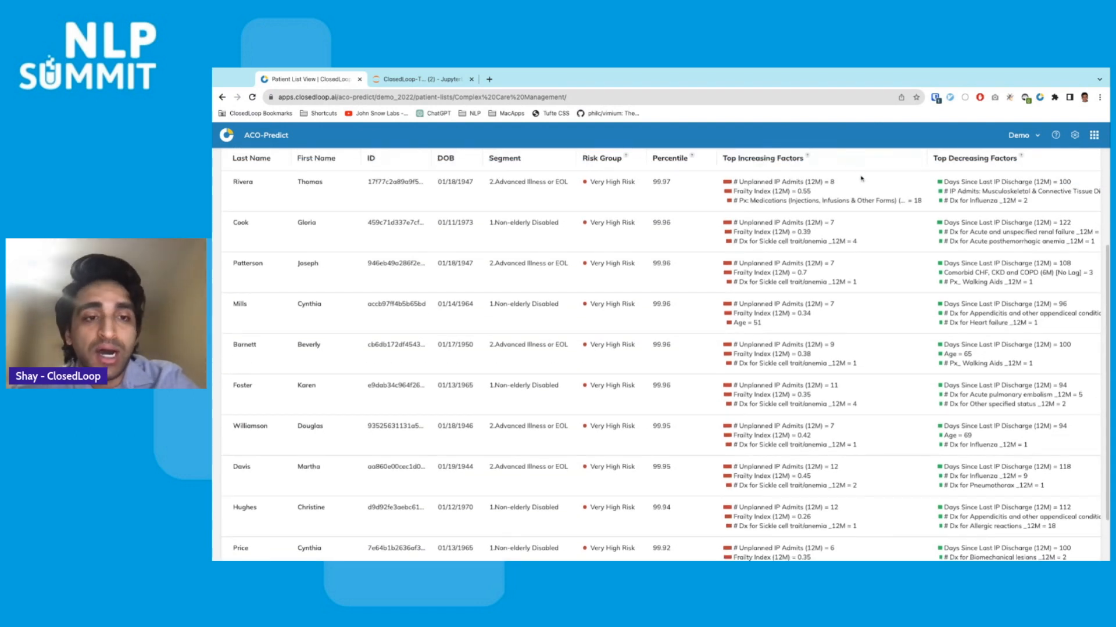
pyautogui.scroll(3)
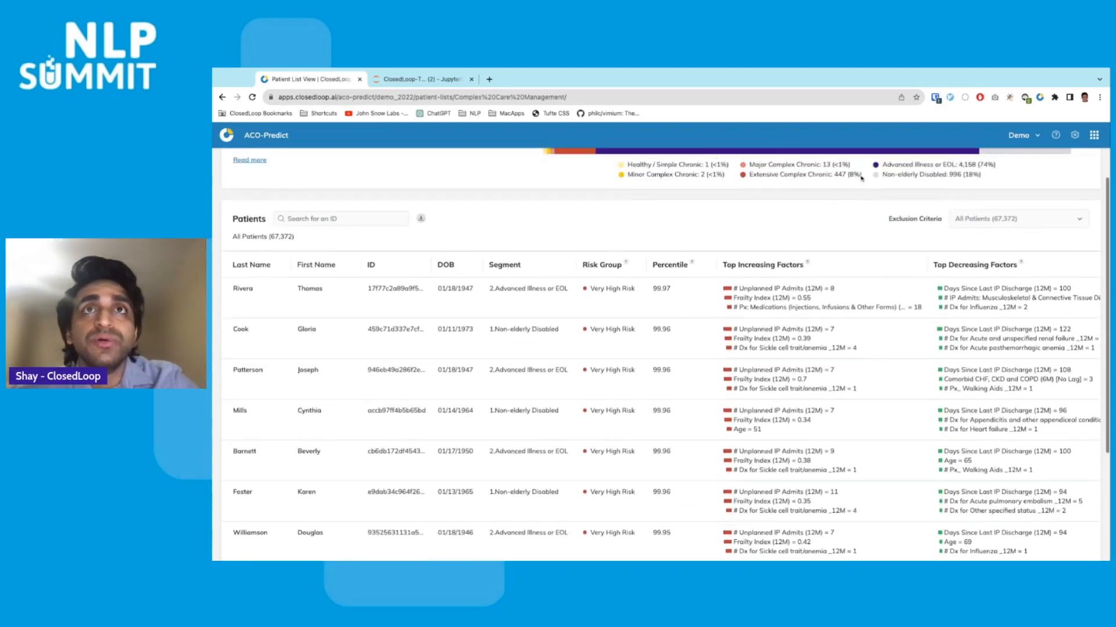
pyautogui.scroll(3)
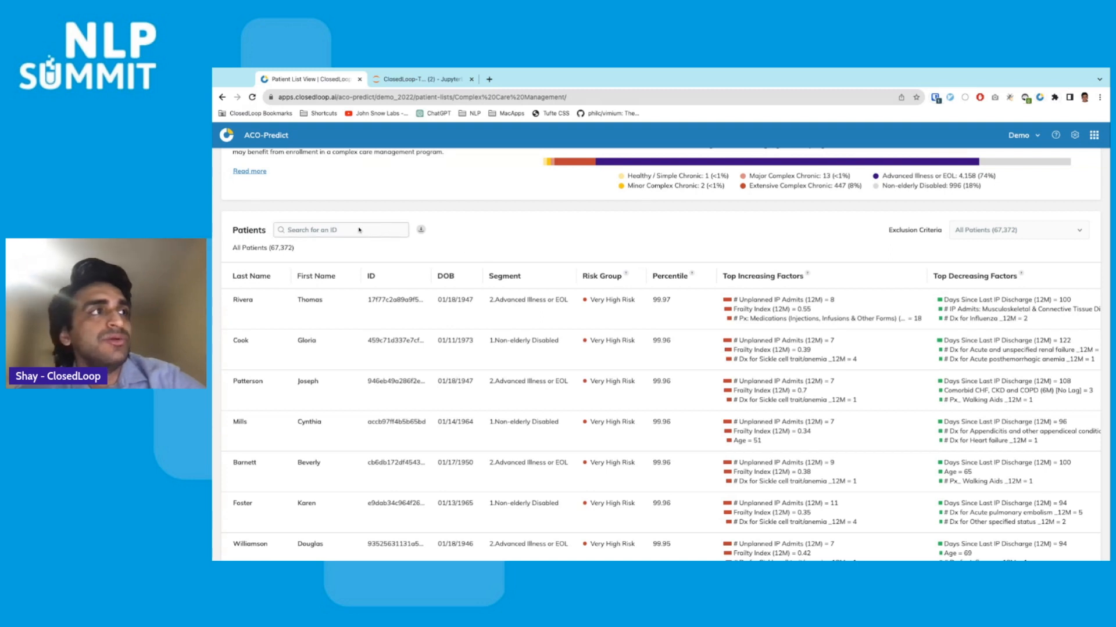
pyautogui.write('fe2d94e46eb8de66')
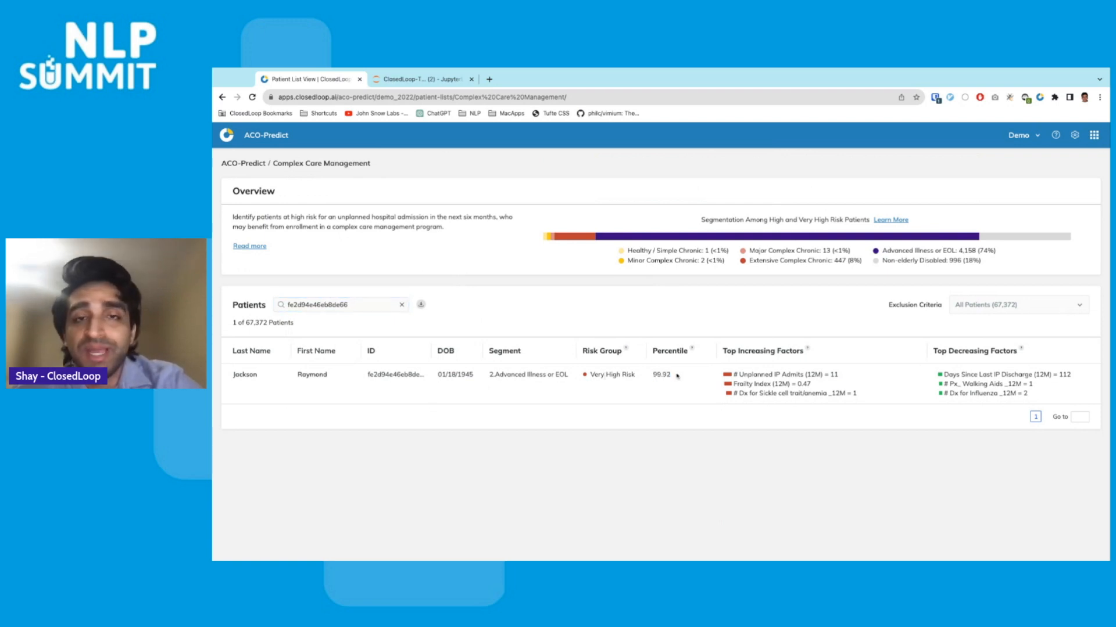
pyautogui.moveTo(672, 378)
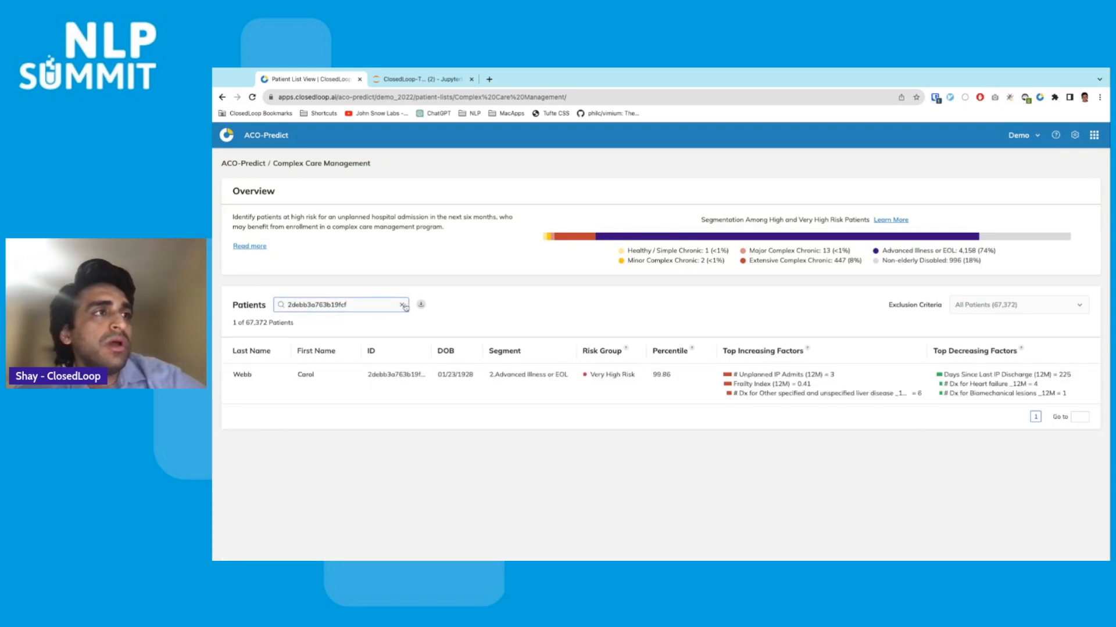
pyautogui.click(404, 304)
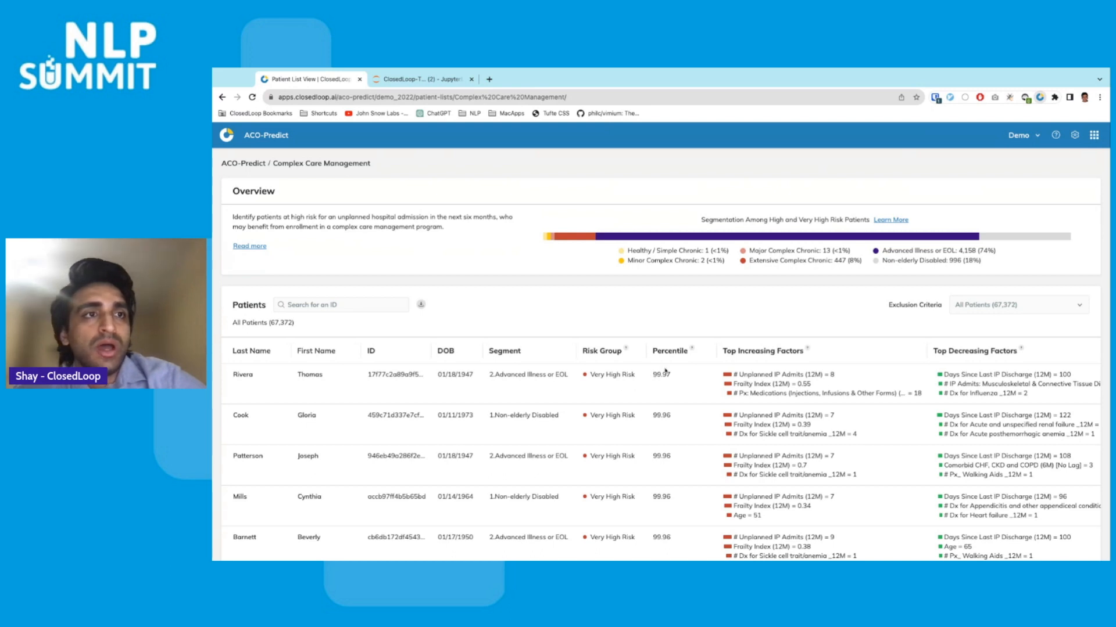
pyautogui.scroll(-3)
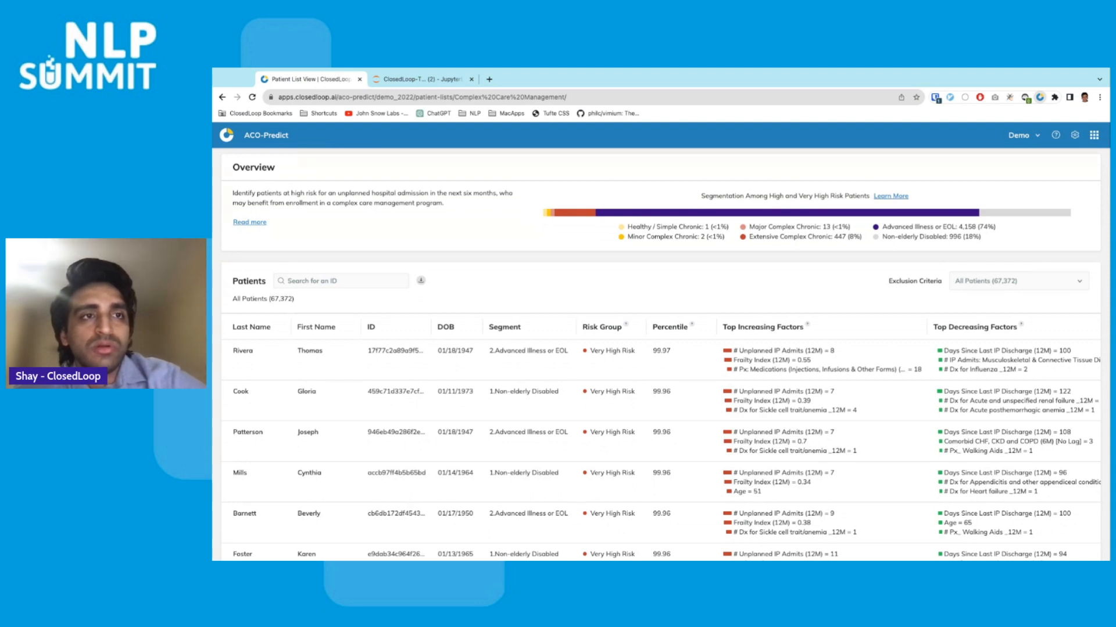
pyautogui.moveTo(743, 465)
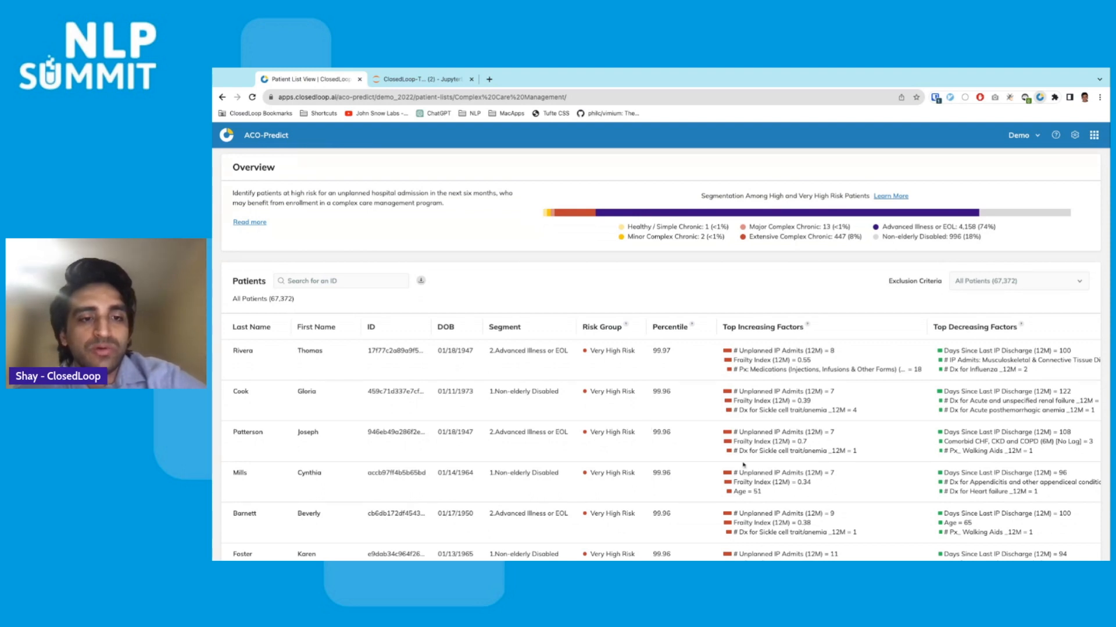
pyautogui.moveTo(852, 552)
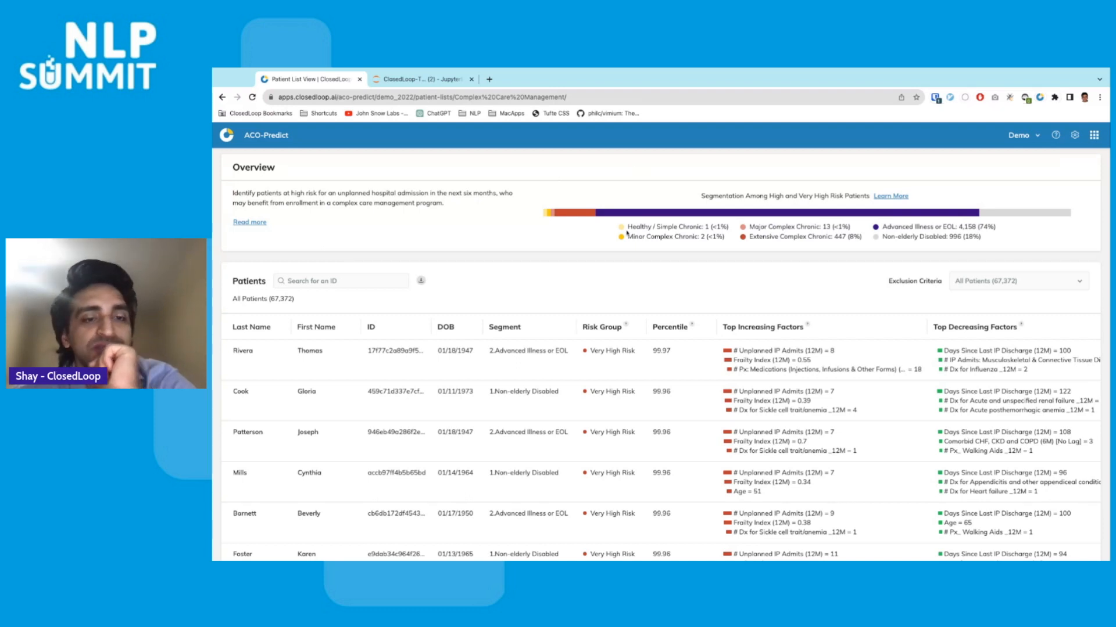
pyautogui.moveTo(1063, 460)
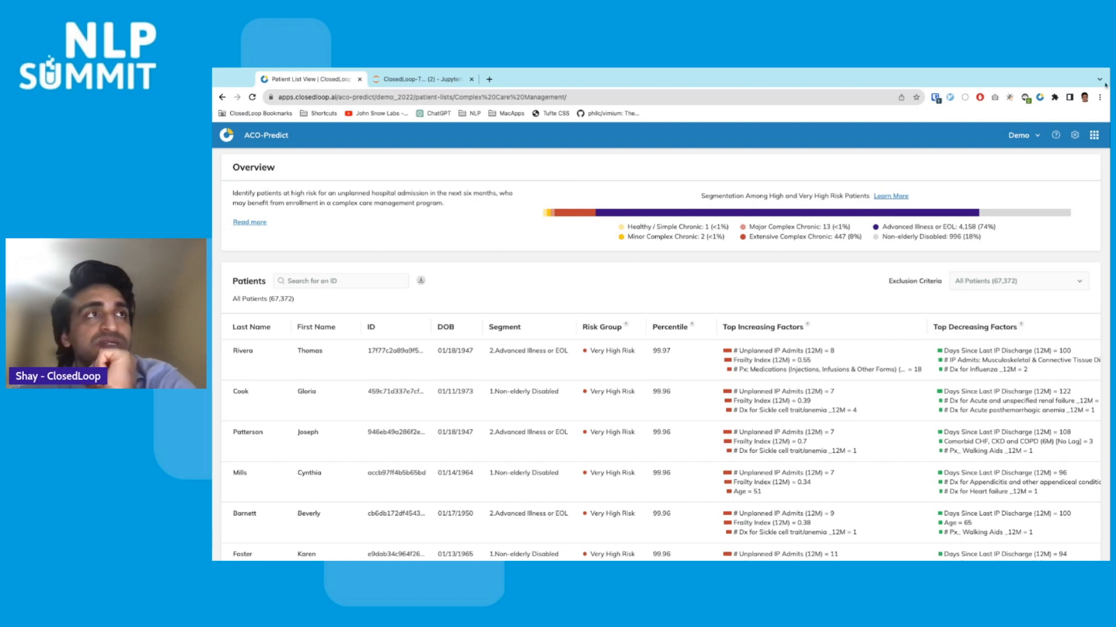
# Switch to the ClosedLoop-Text2SQL-Demo notebook and highlight the top-1%-risk wording in the question
pyautogui.click(420, 79)
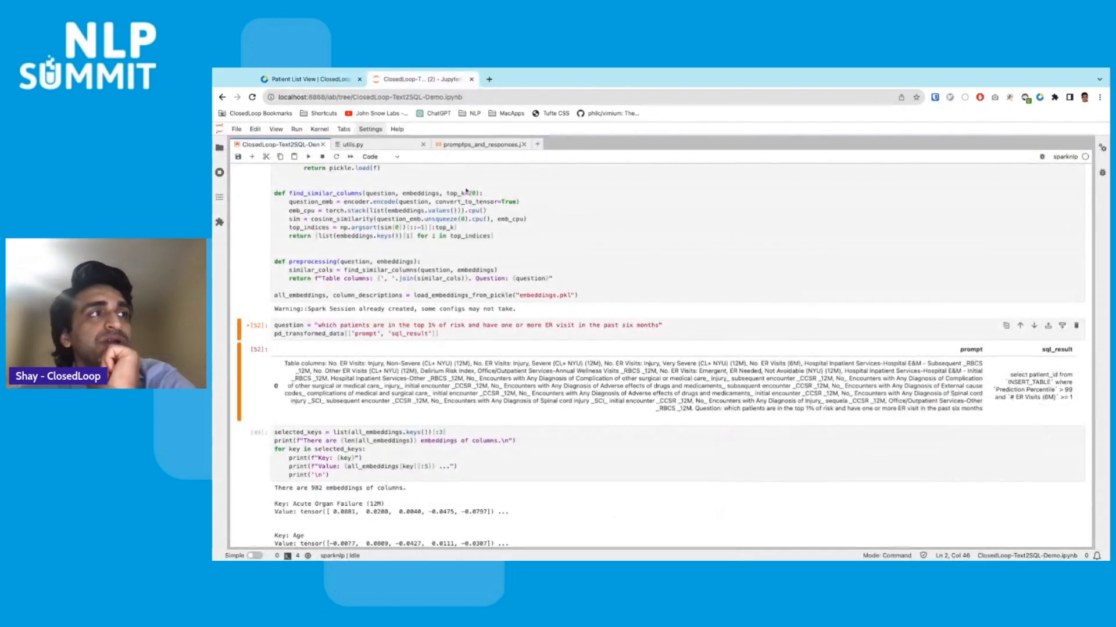
pyautogui.scroll(-3)
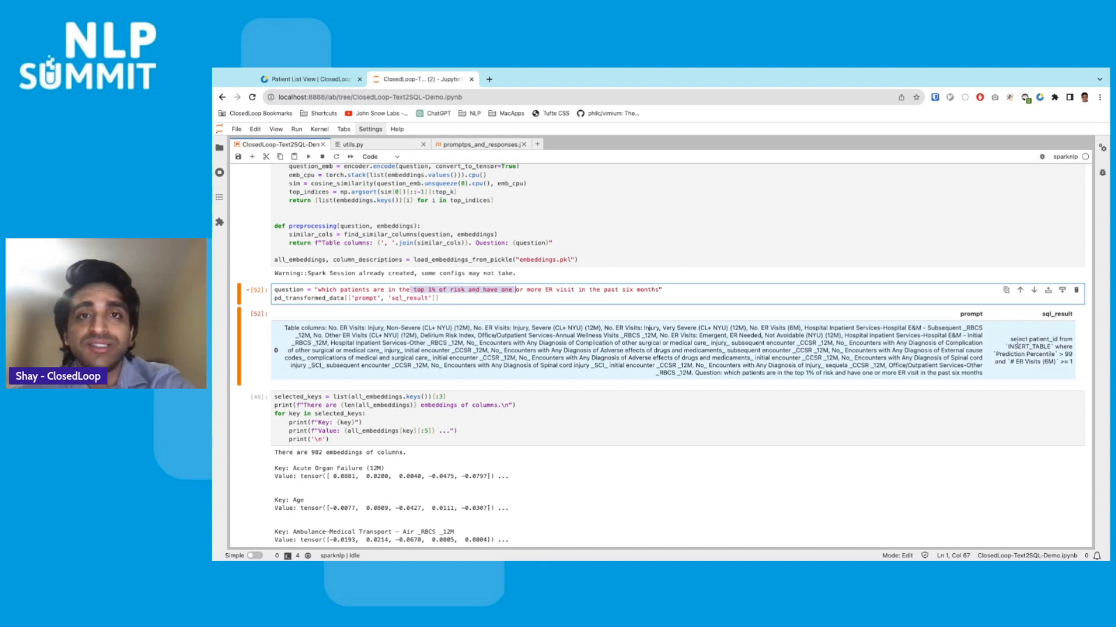
pyautogui.press('Escape')
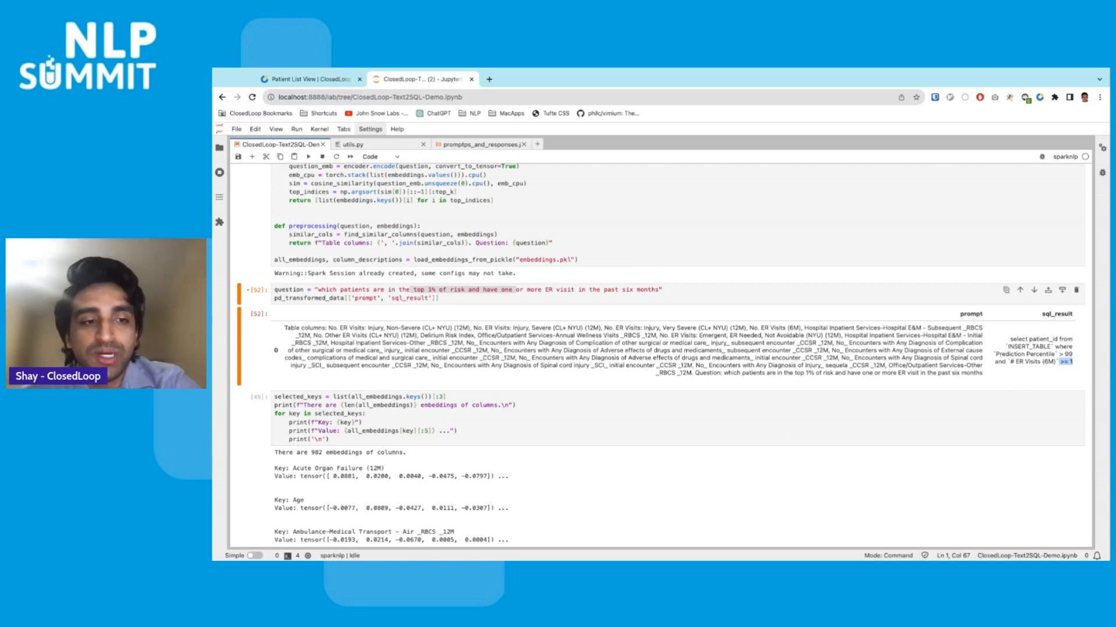
pyautogui.click(542, 289)
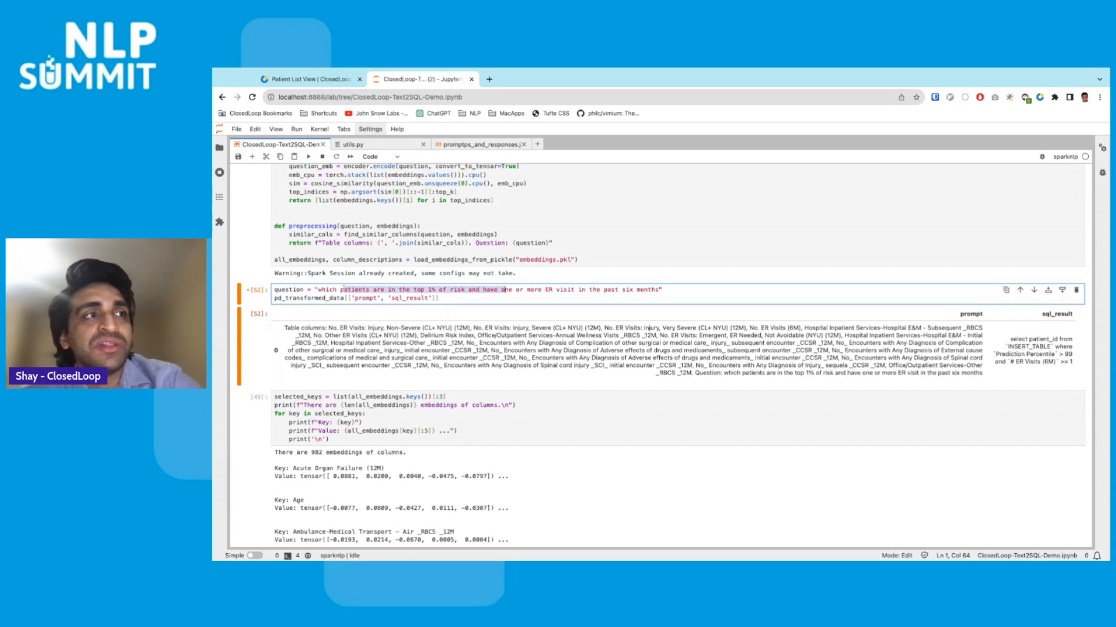
pyautogui.press('Escape')
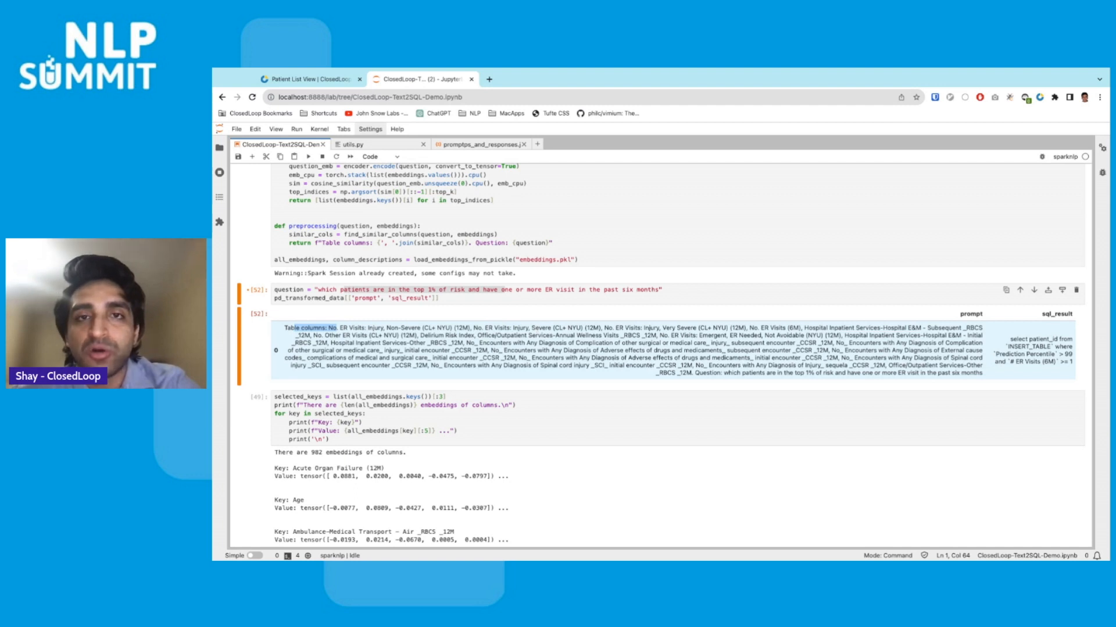
pyautogui.click(463, 289)
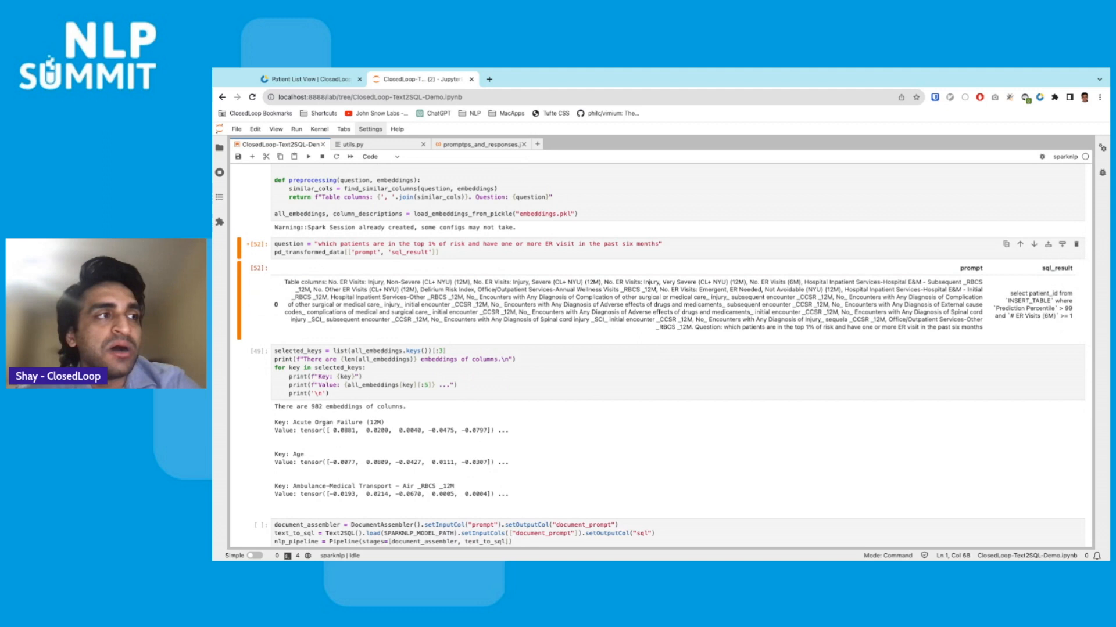
# Scroll the notebook, then switch back to the Patient List View tab
pyautogui.scroll(3)
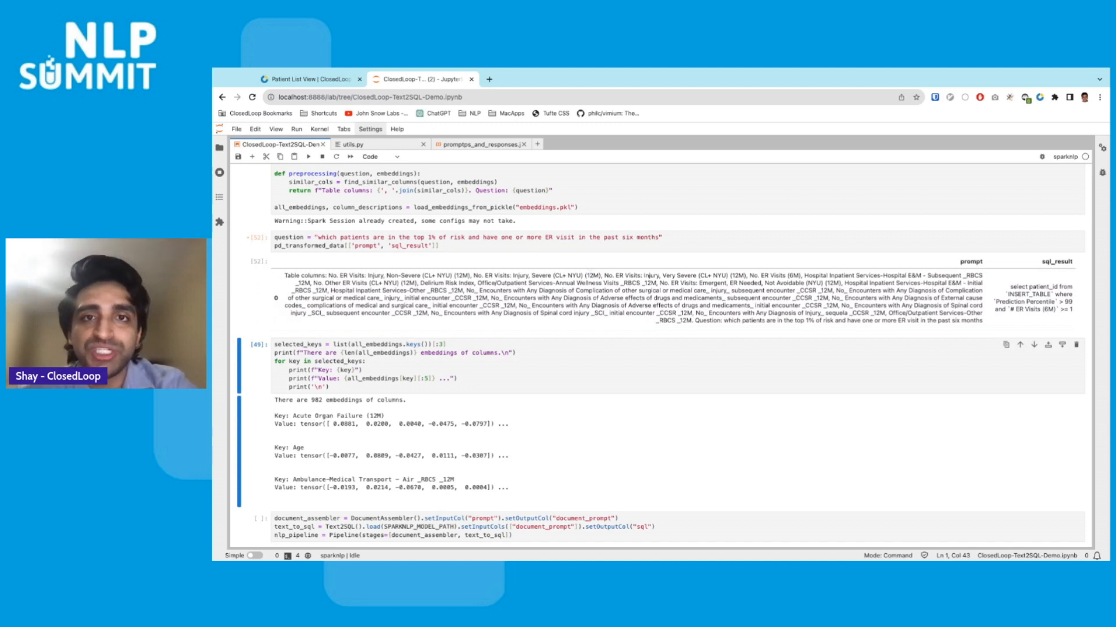
pyautogui.click(309, 78)
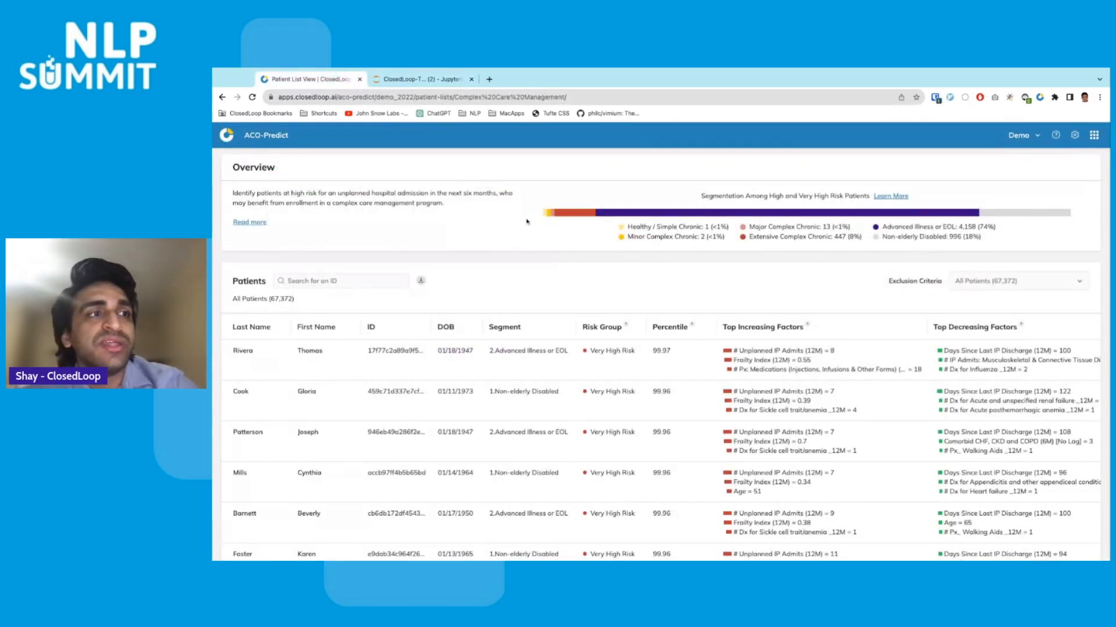
pyautogui.scroll(-3)
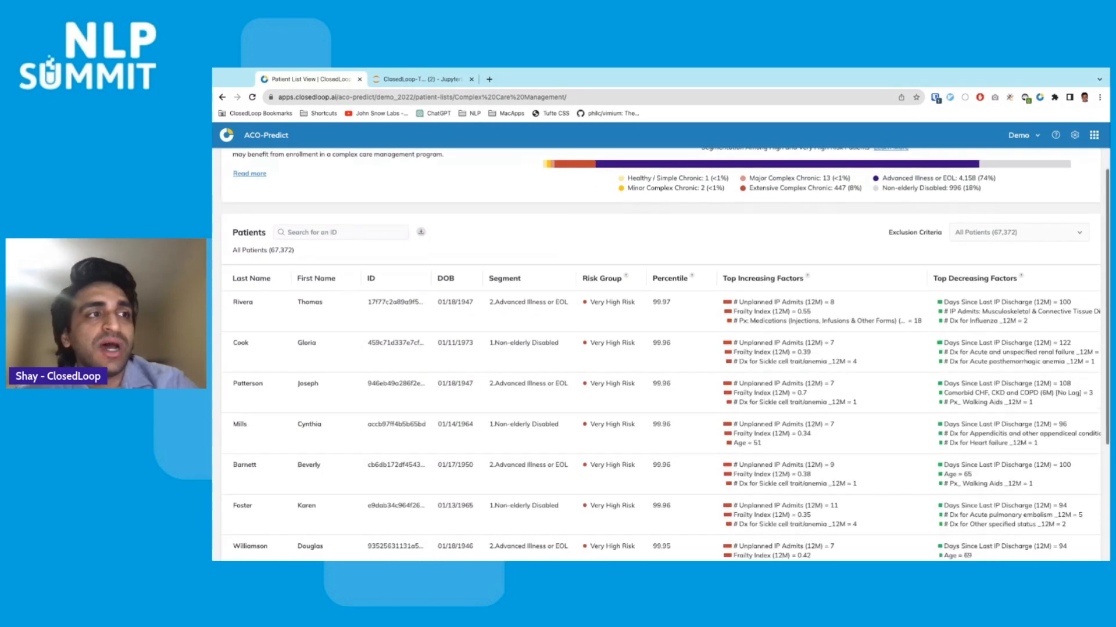
pyautogui.scroll(-3)
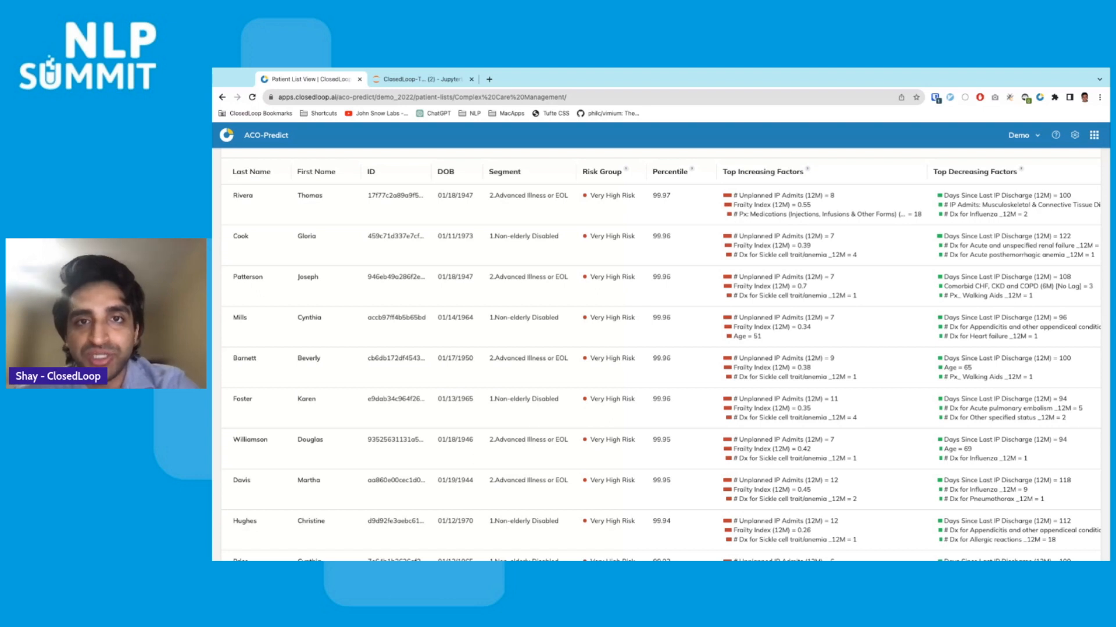
pyautogui.scroll(-3)
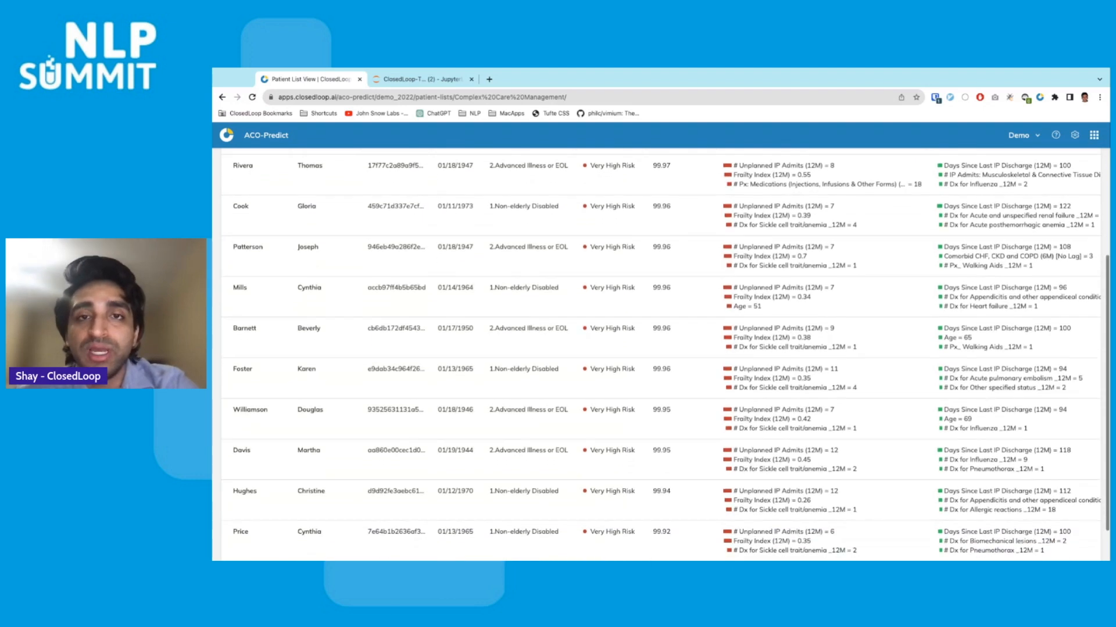